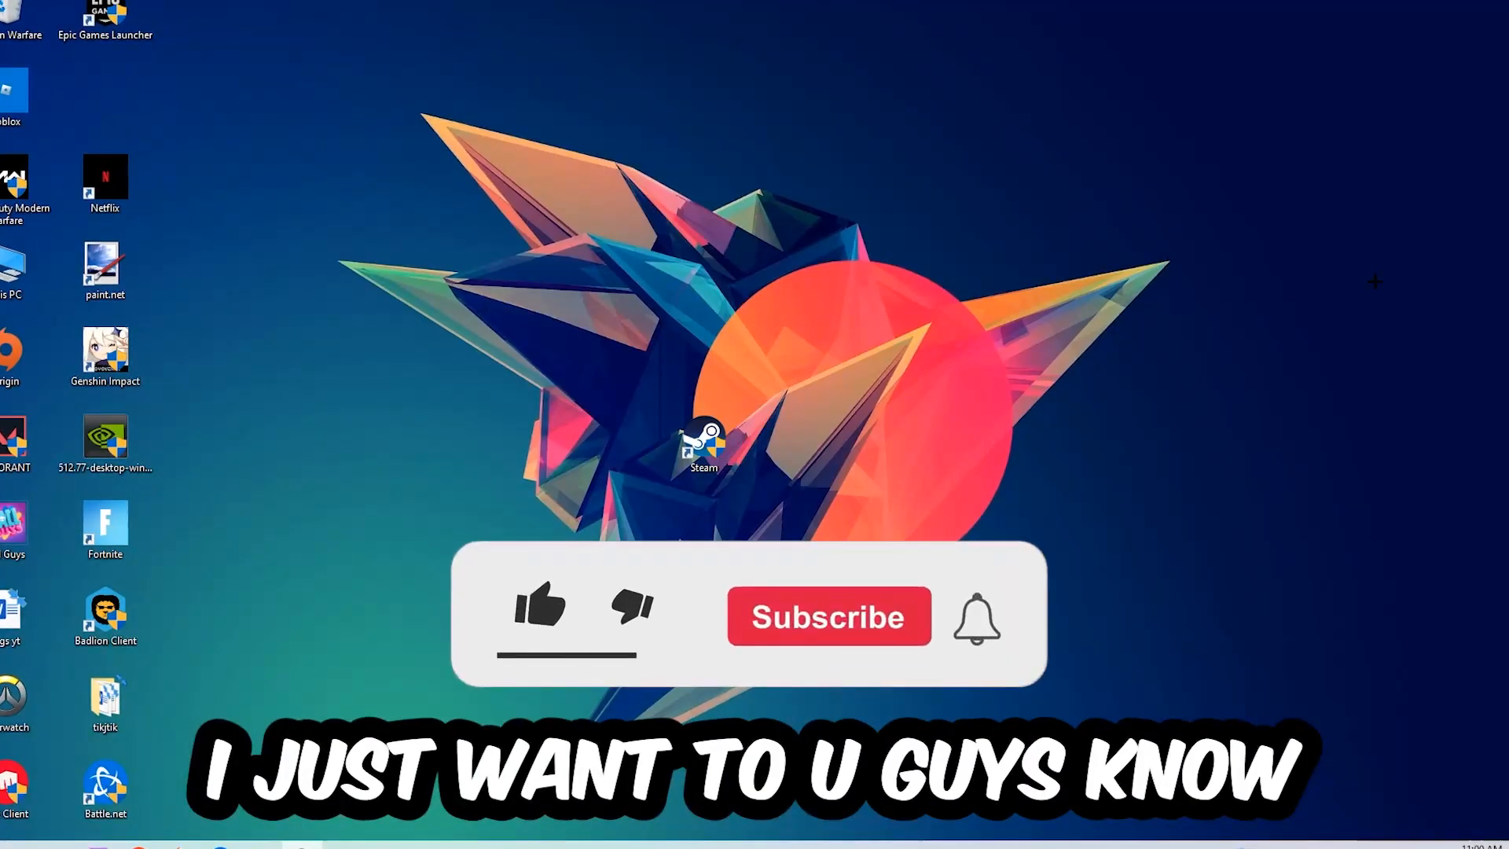
Step: Open the taskbar's context menu so the Task Manager option is listed
click(540, 605)
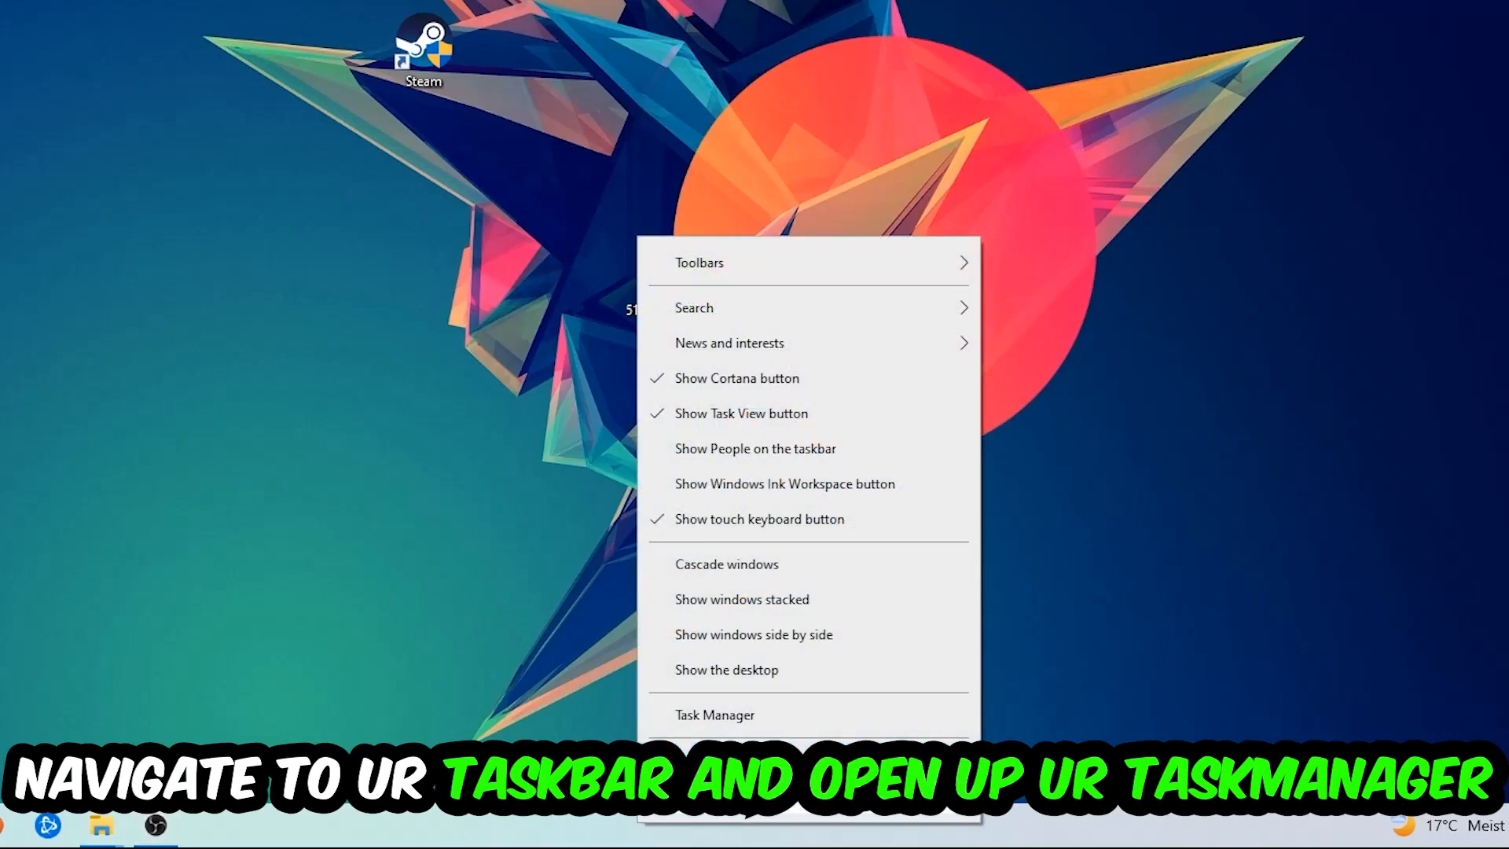
Step: End the Microsoft Text Input Application process from Task Manager's process list
click(715, 714)
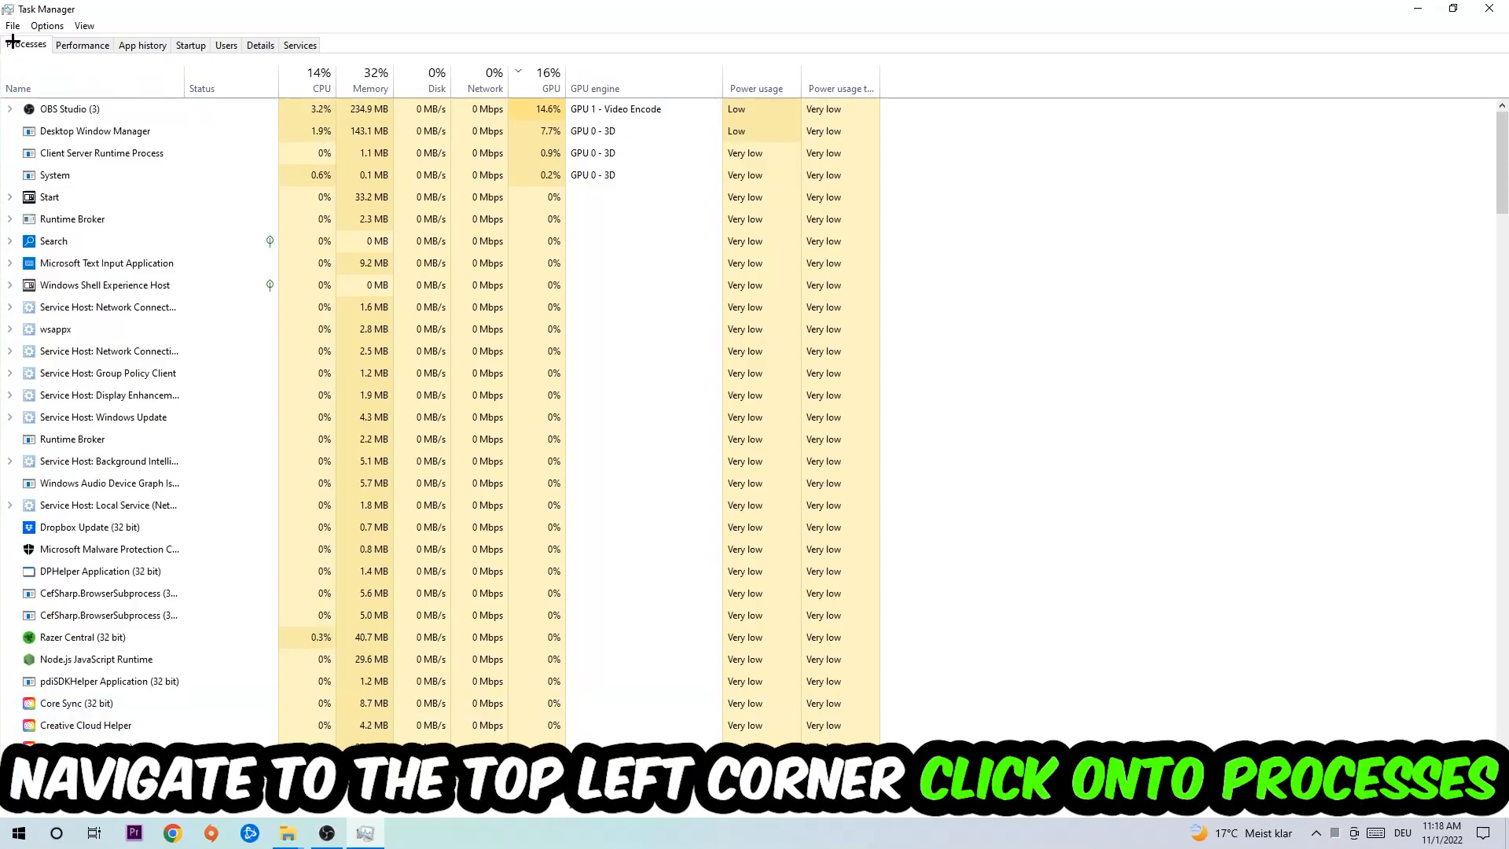
click(109, 395)
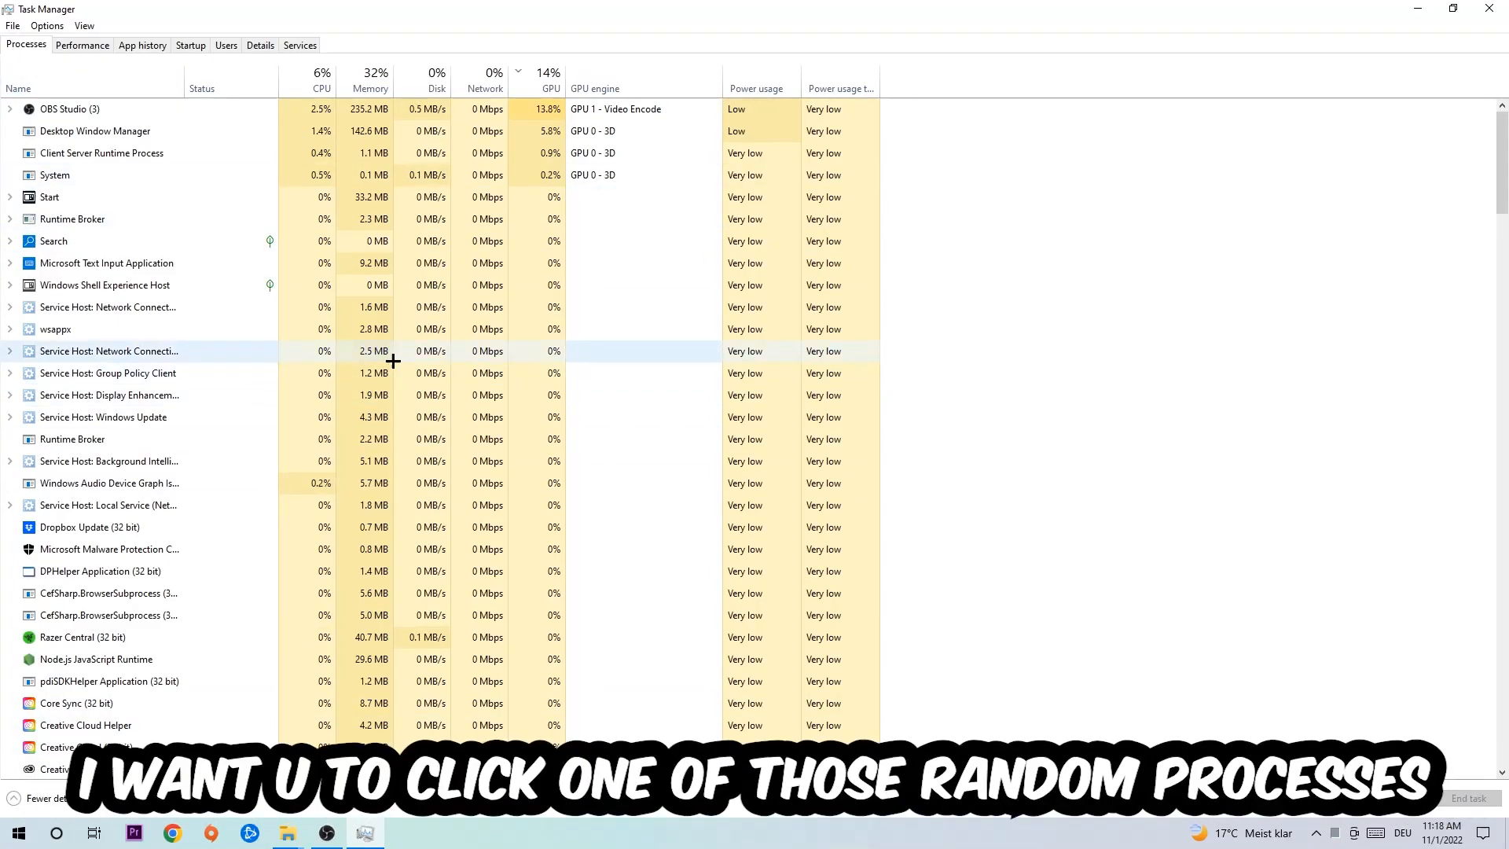
click(106, 262)
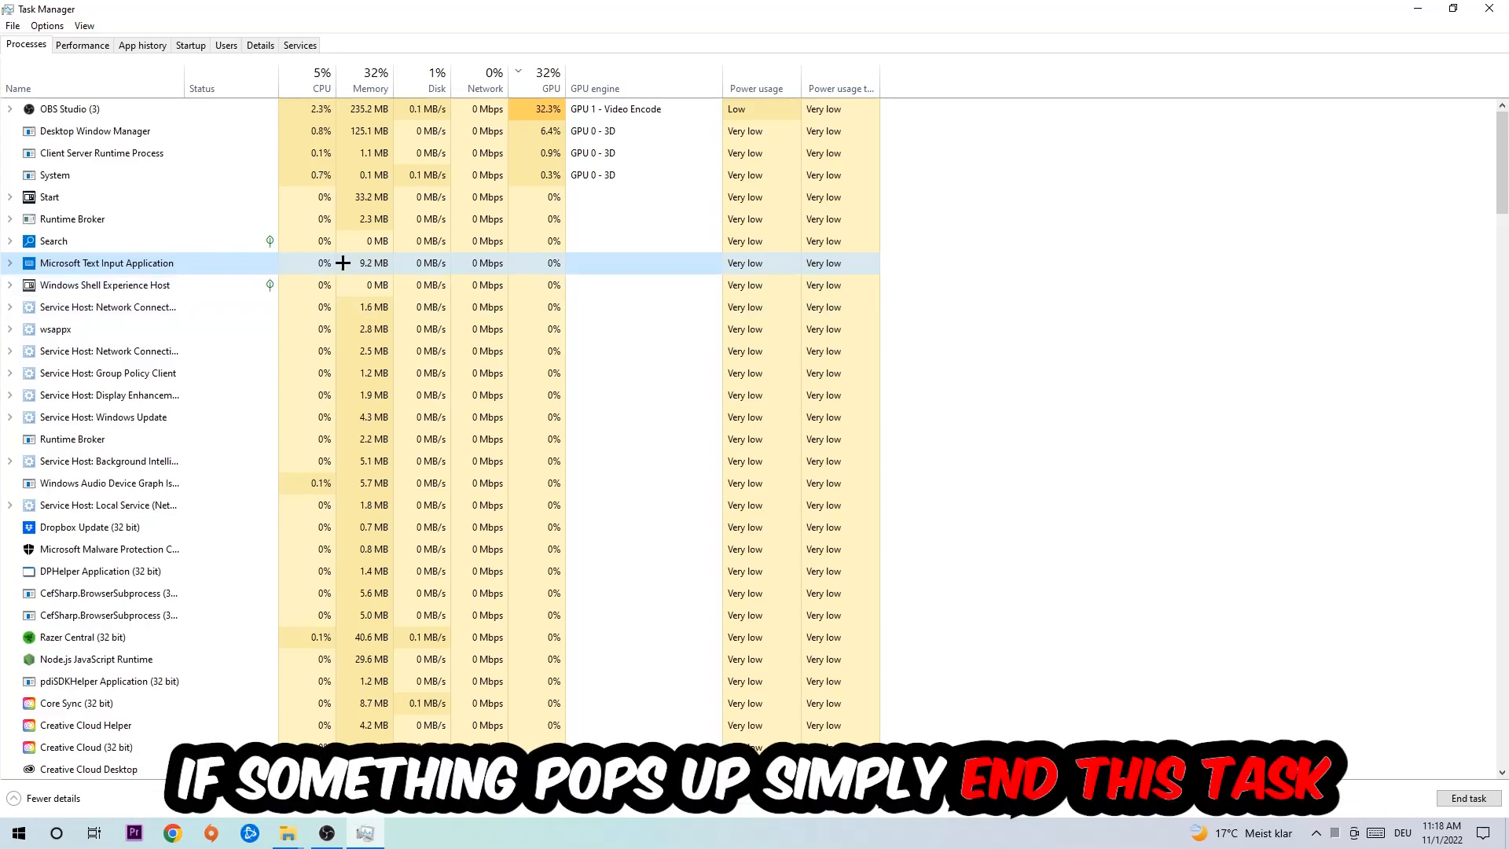
right_click(106, 262)
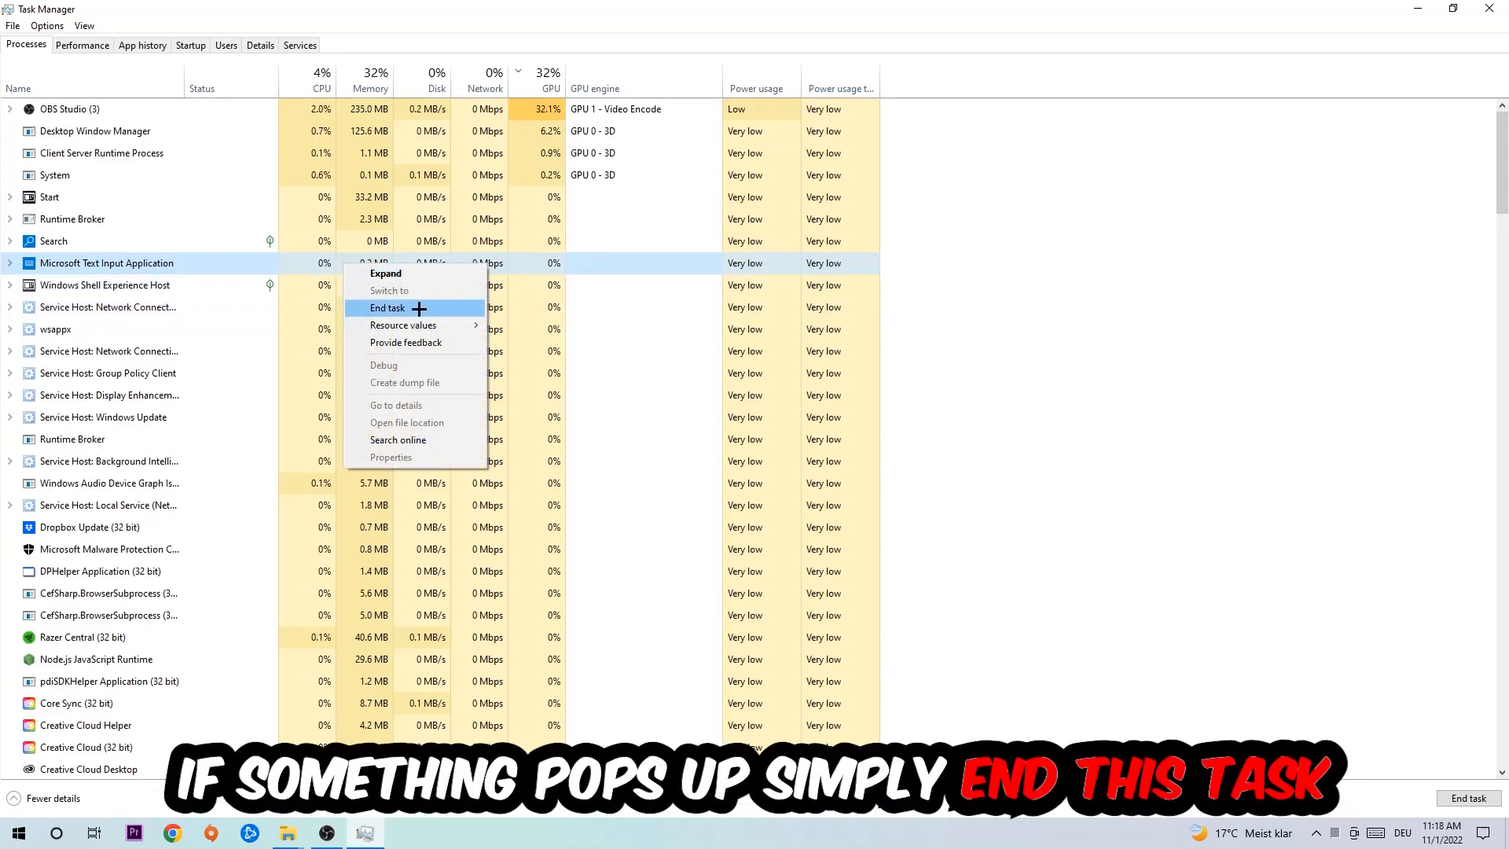
click(387, 308)
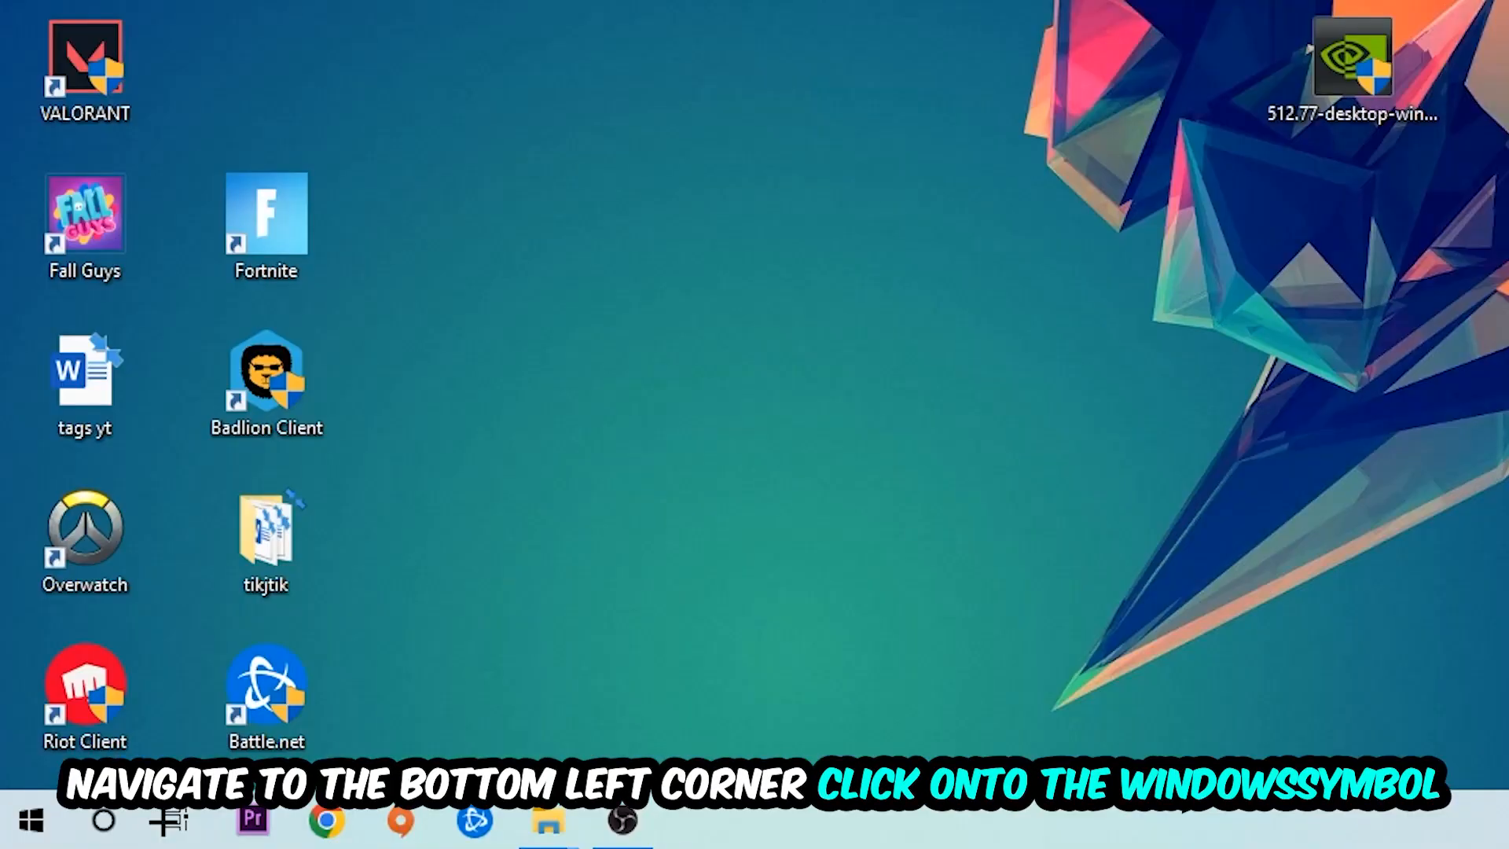
click(365, 832)
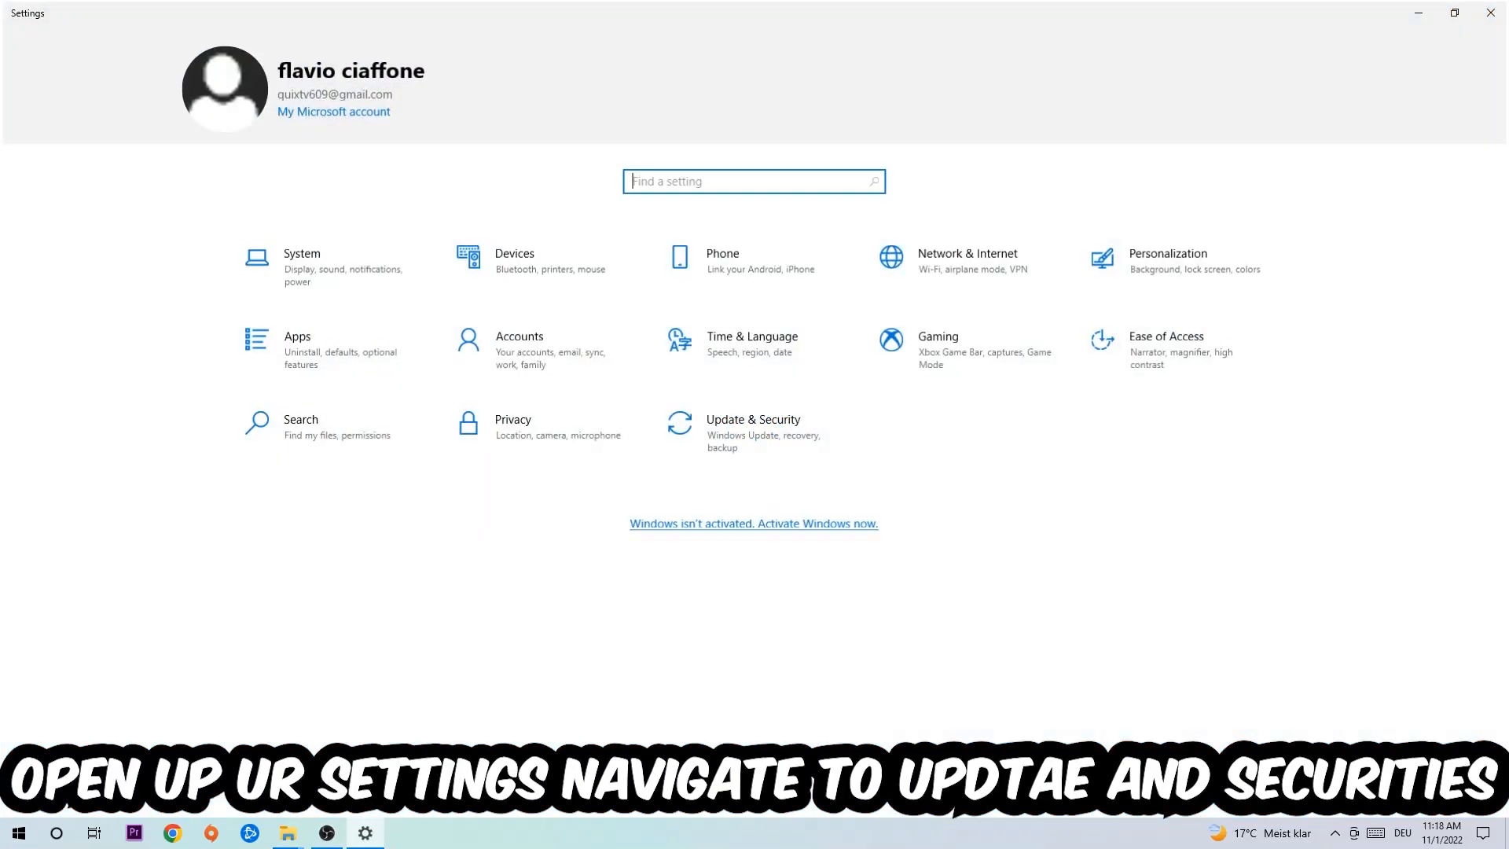
click(753, 420)
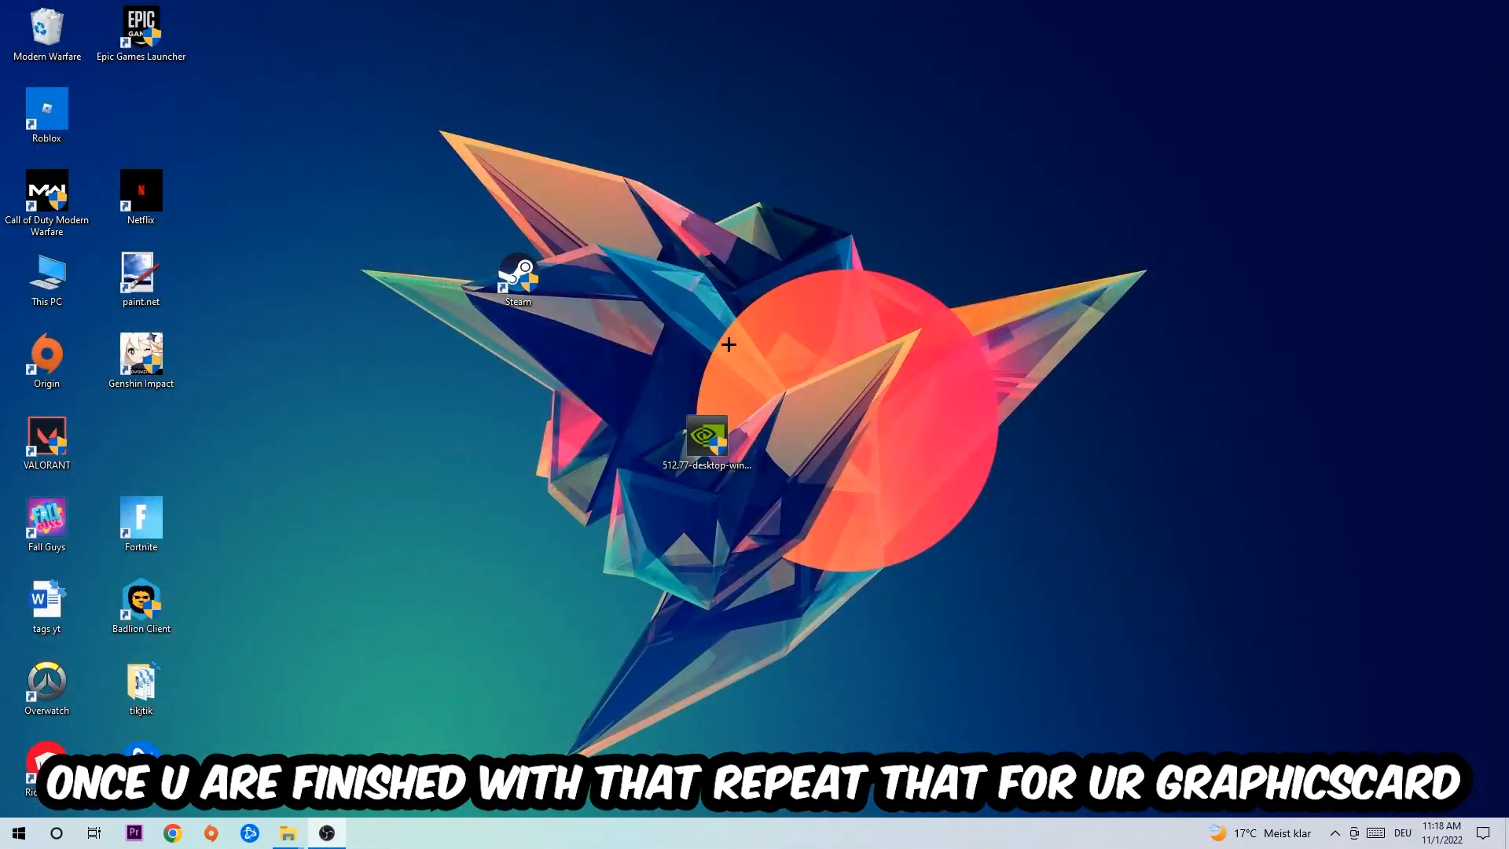
Step: Rearrange desktop icons, moving the Steam shortcut to the desktop centre
drag(706, 442, 518, 442)
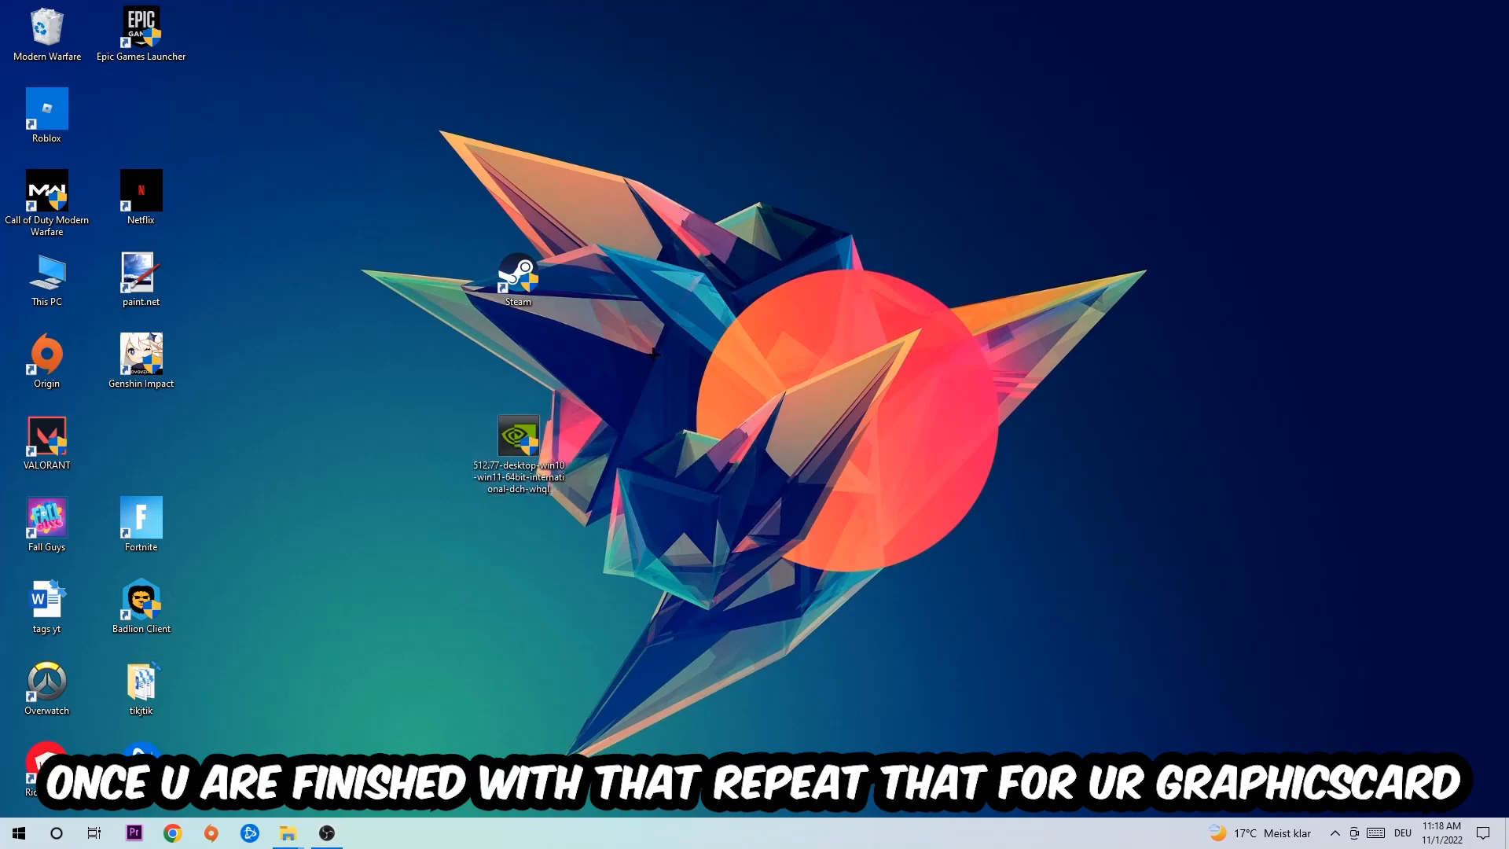
drag(518, 453, 707, 453)
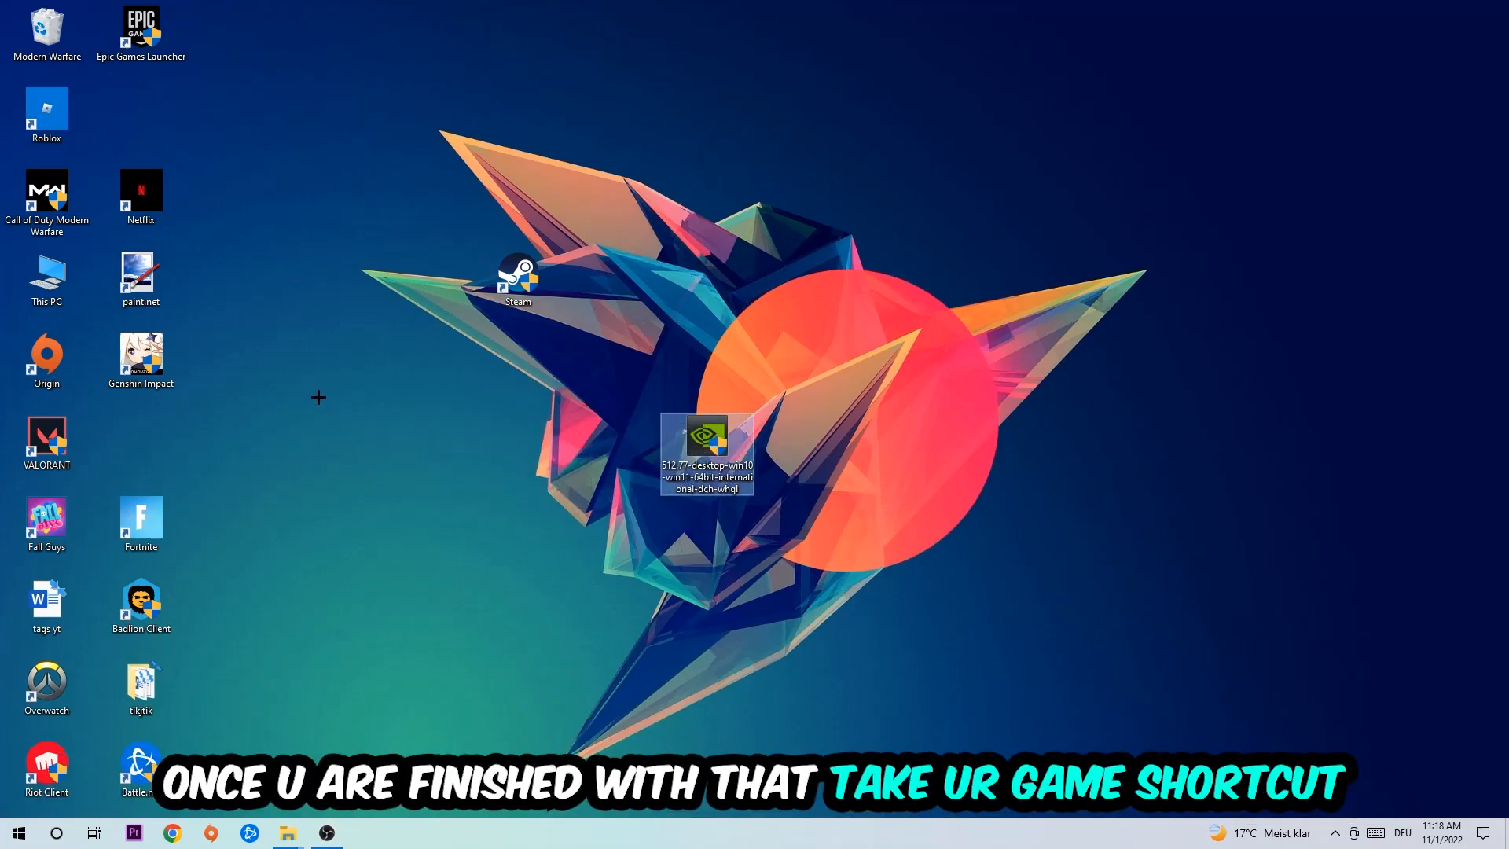
drag(518, 279, 801, 360)
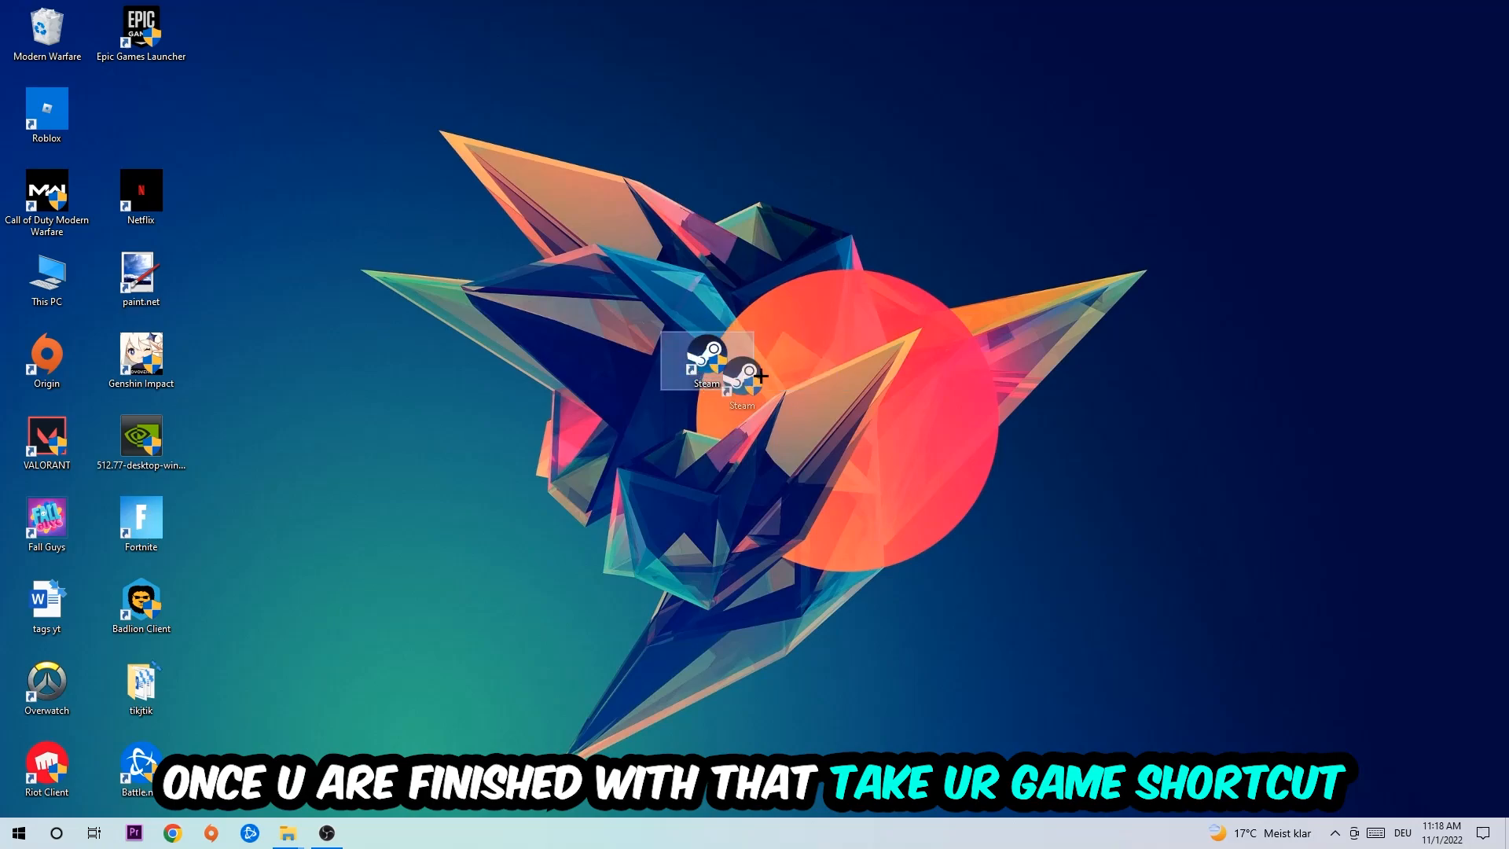
Step: Set Steam shortcut properties to Windows 8 compatibility and run as administrator
right_click(706, 360)
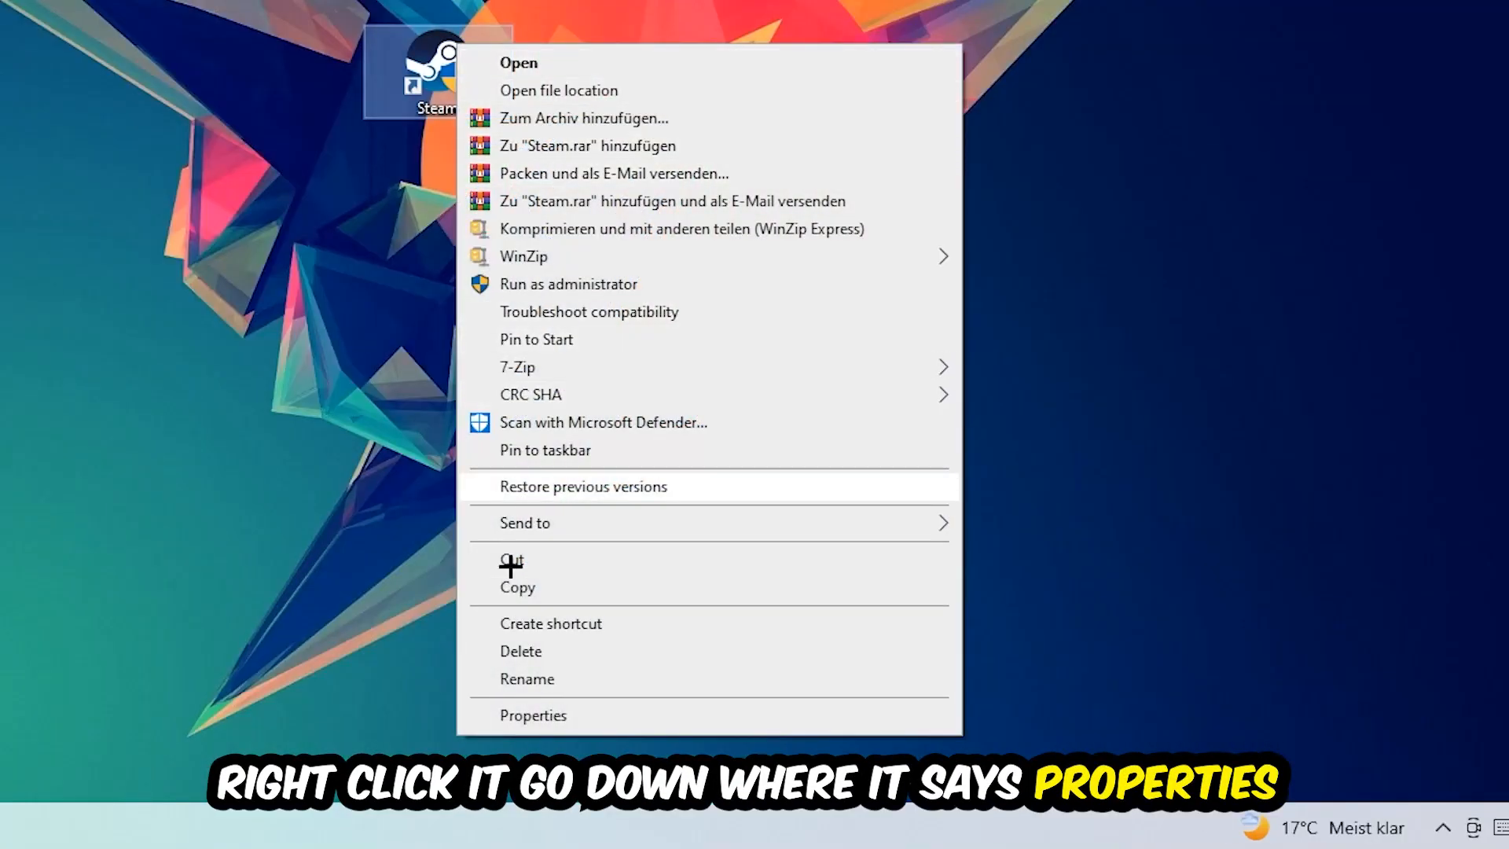
click(533, 715)
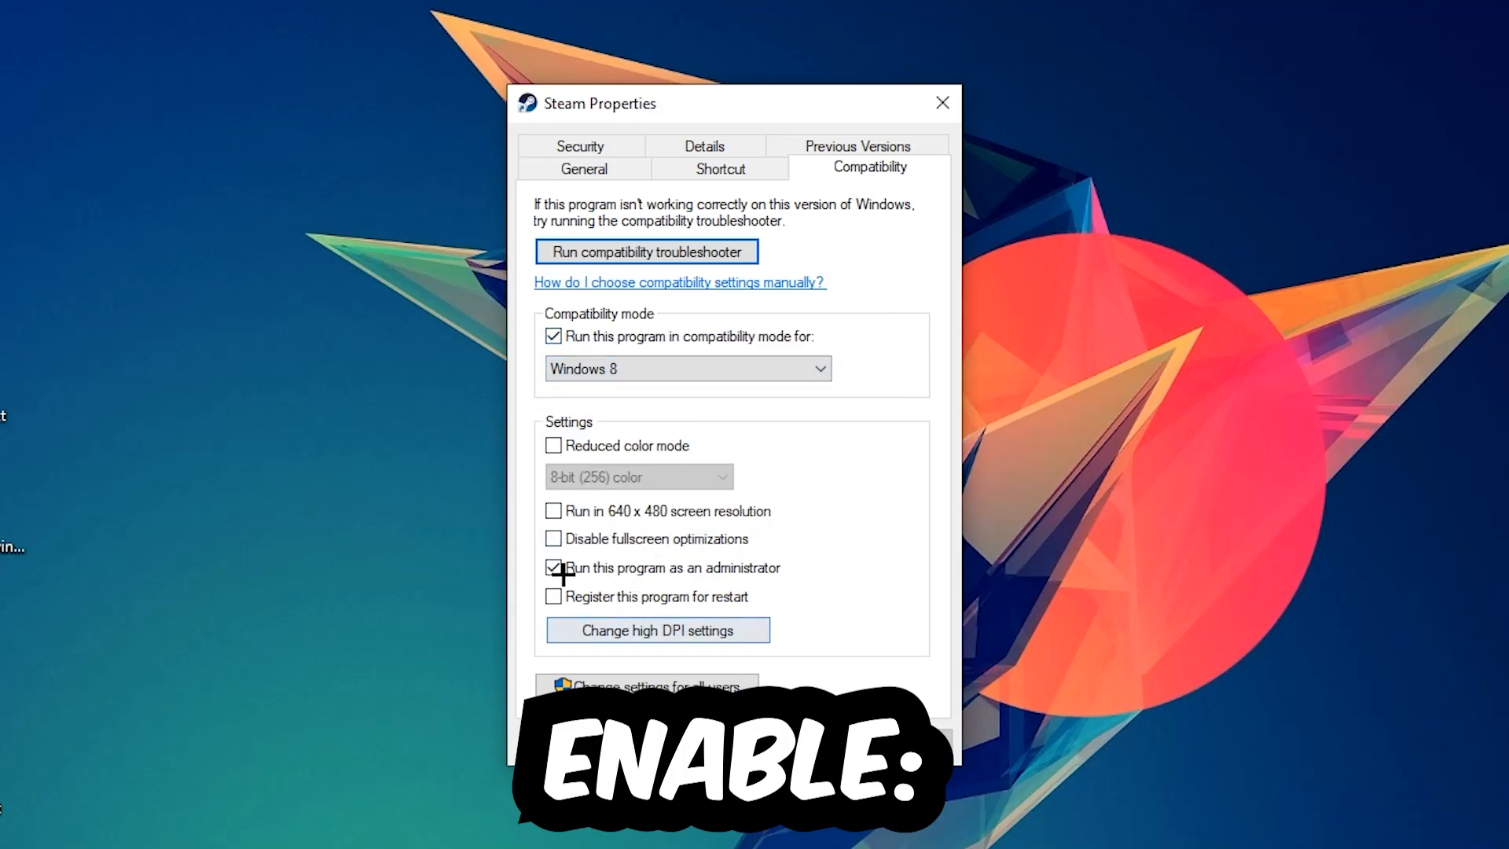
click(553, 567)
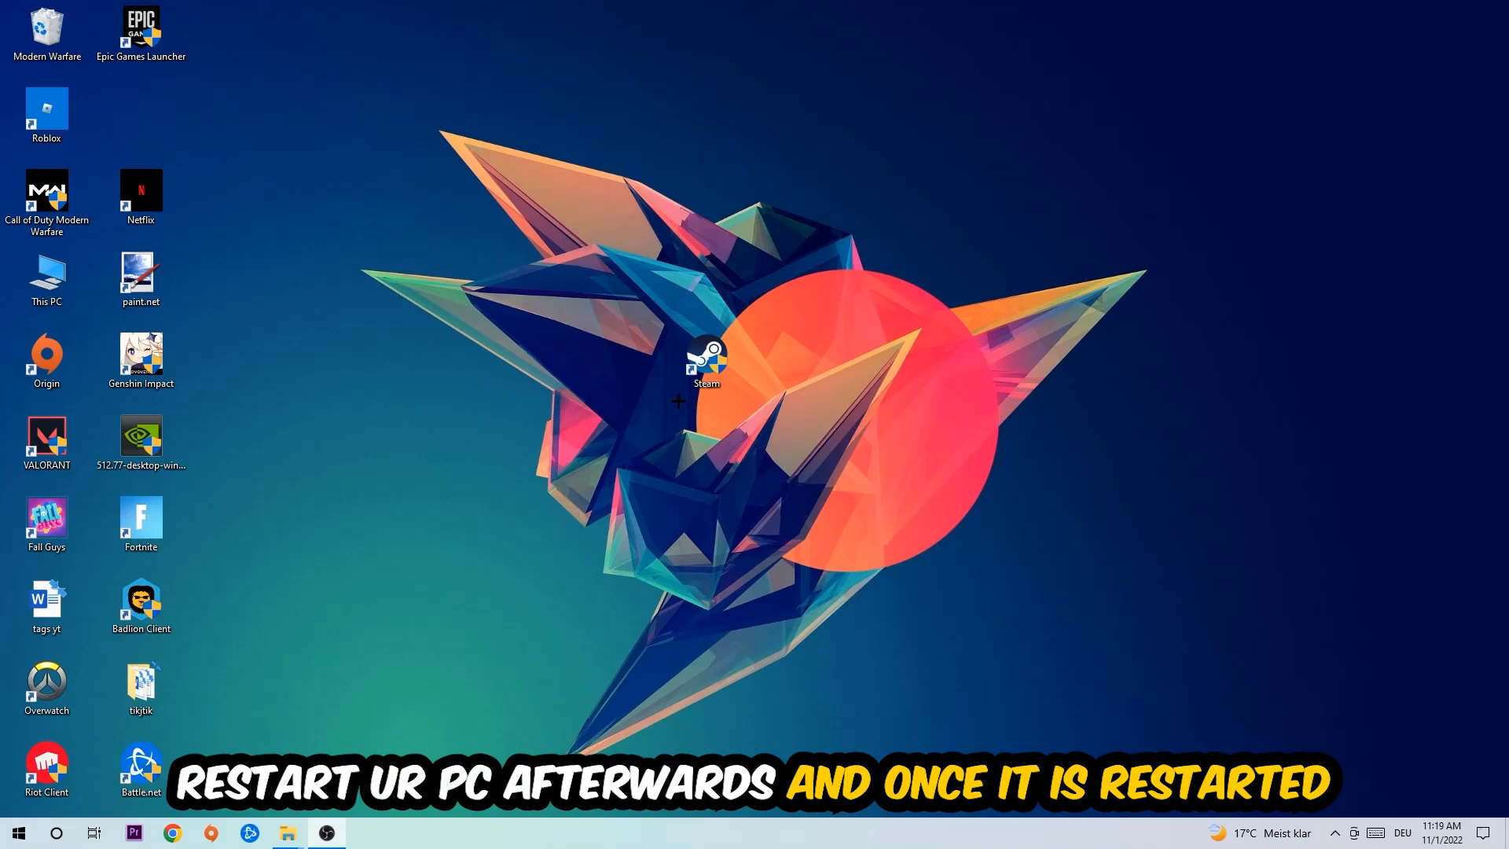
Step: Drag the shielded Steam shortcut up near the top of the wallpaper graphic
drag(706, 364, 613, 196)
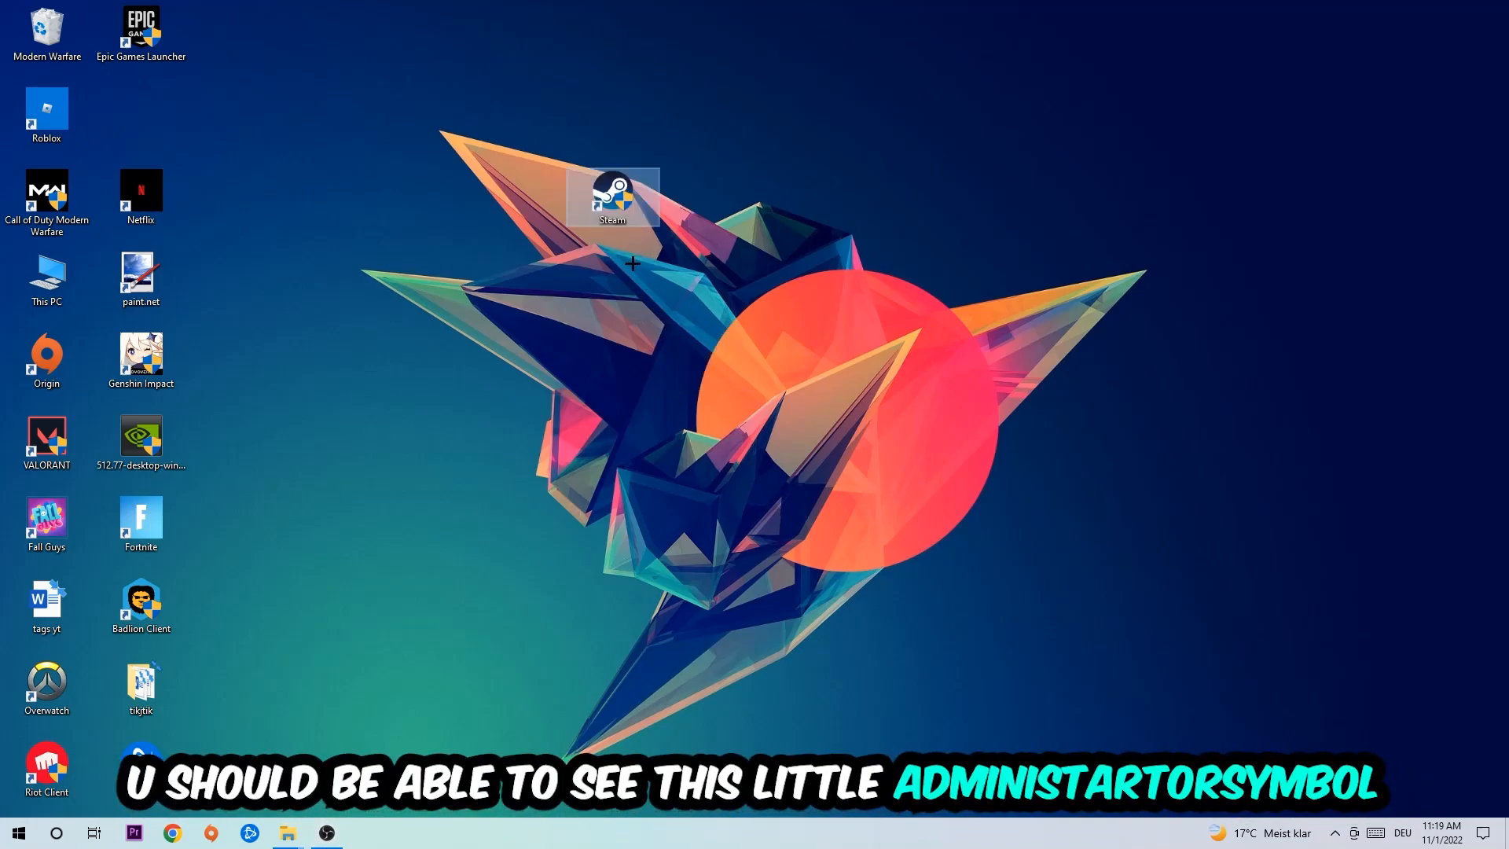
mouse_move(633, 203)
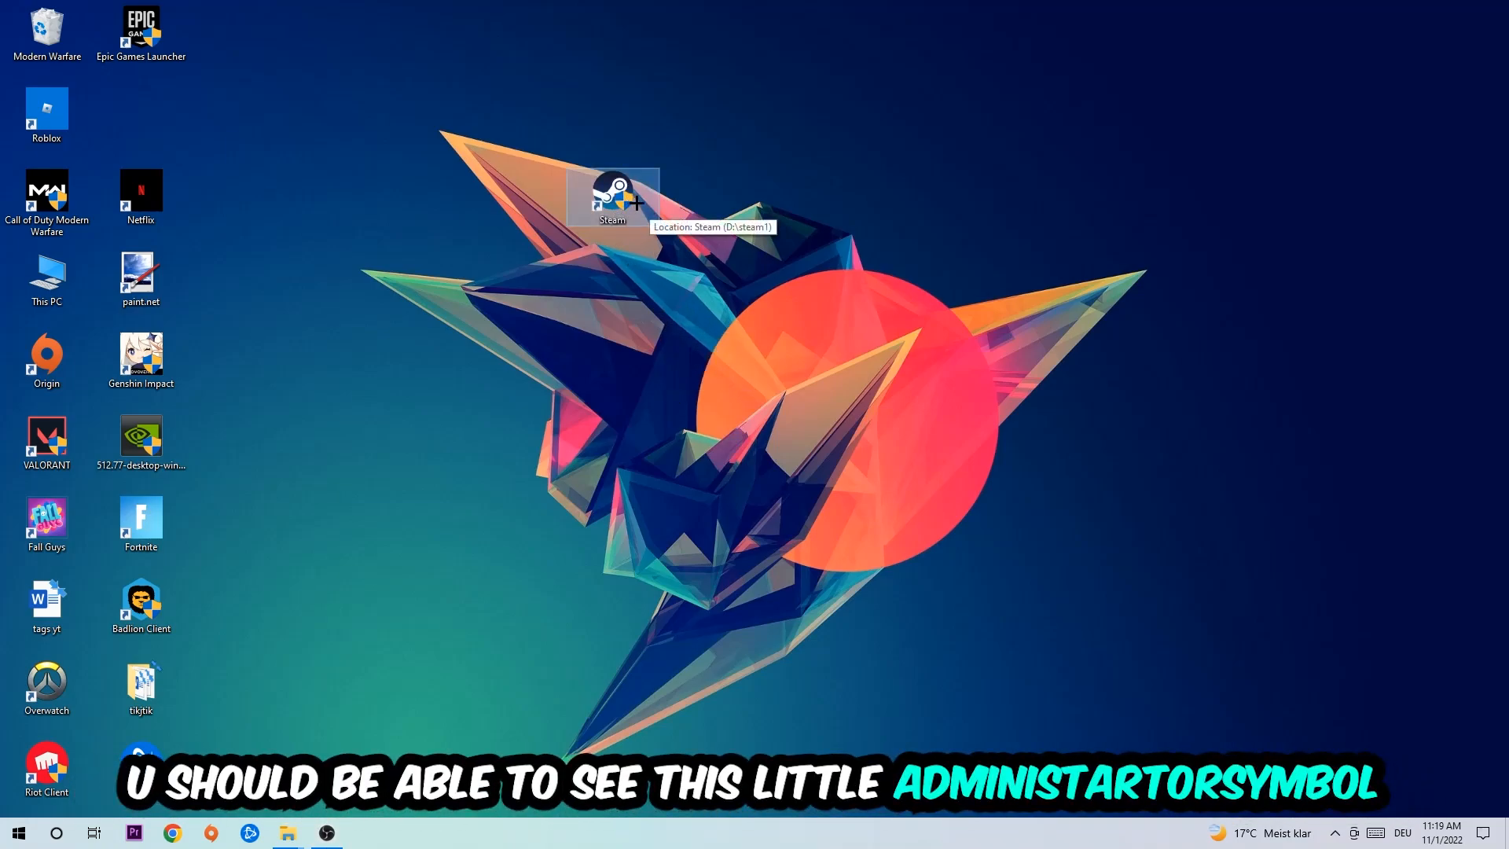